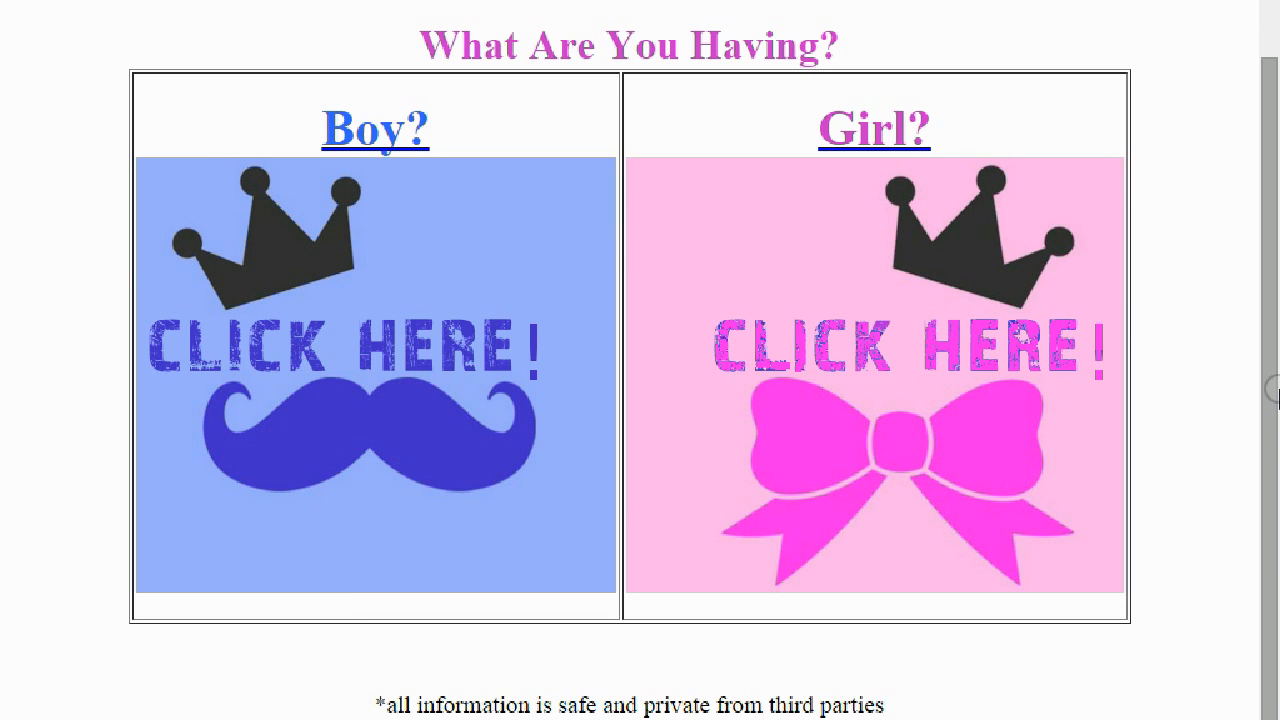
pyautogui.moveTo(730, 395)
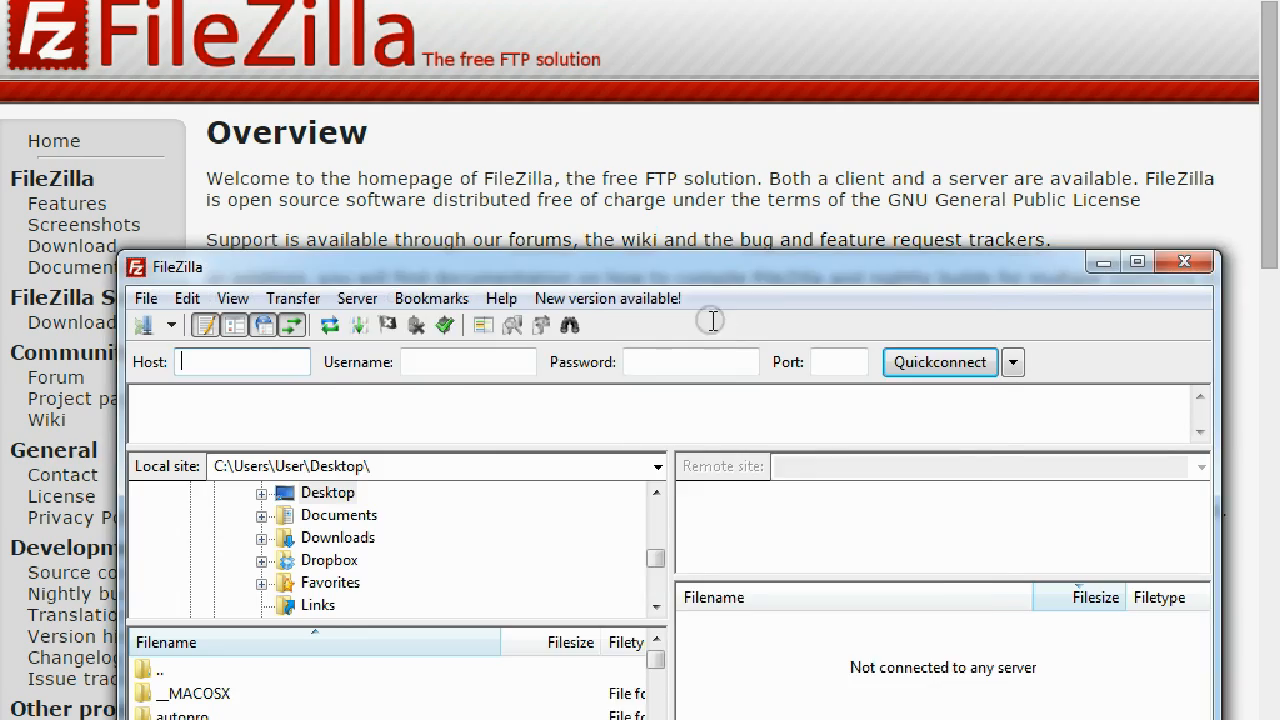
pyautogui.moveTo(945, 275)
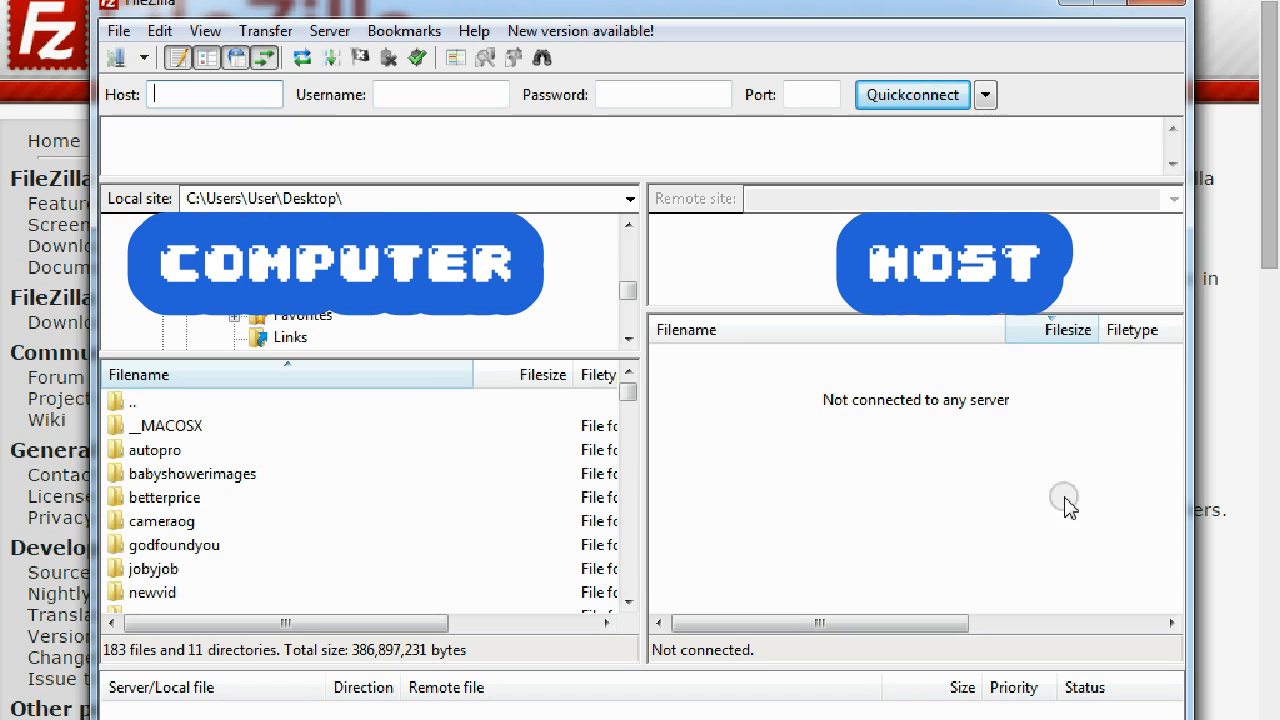
pyautogui.moveTo(145, 475)
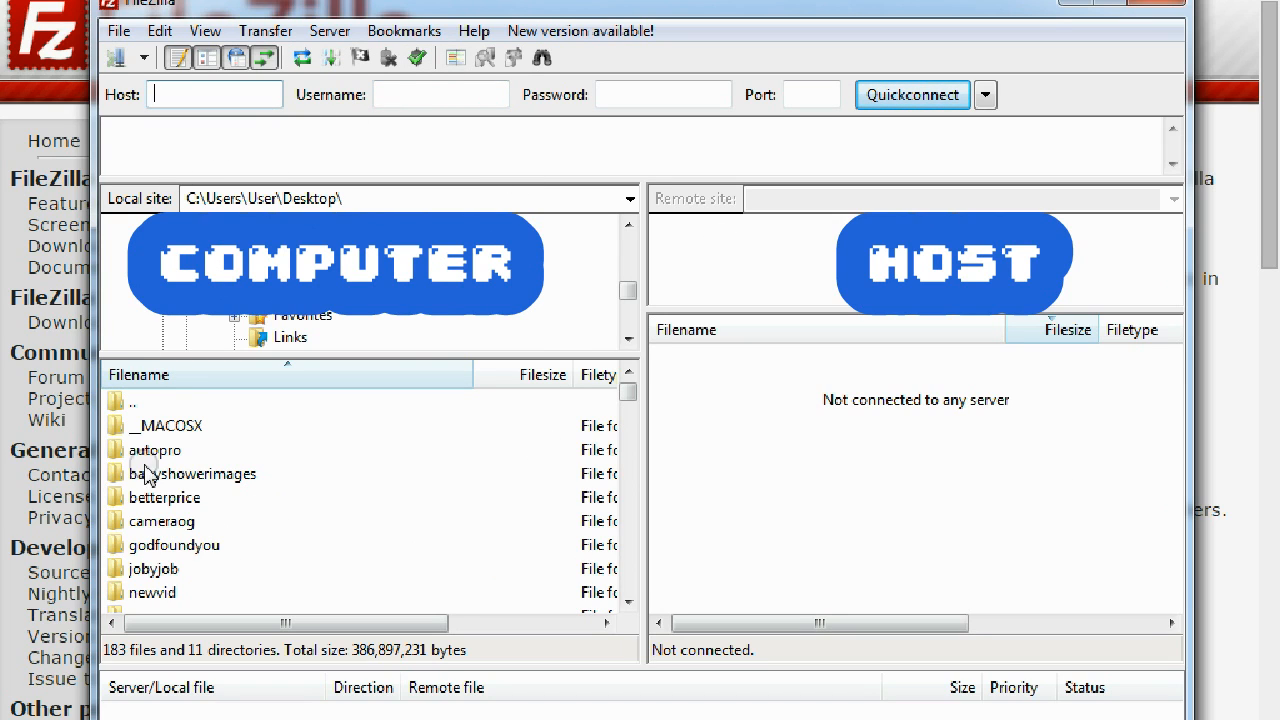
pyautogui.moveTo(772, 252)
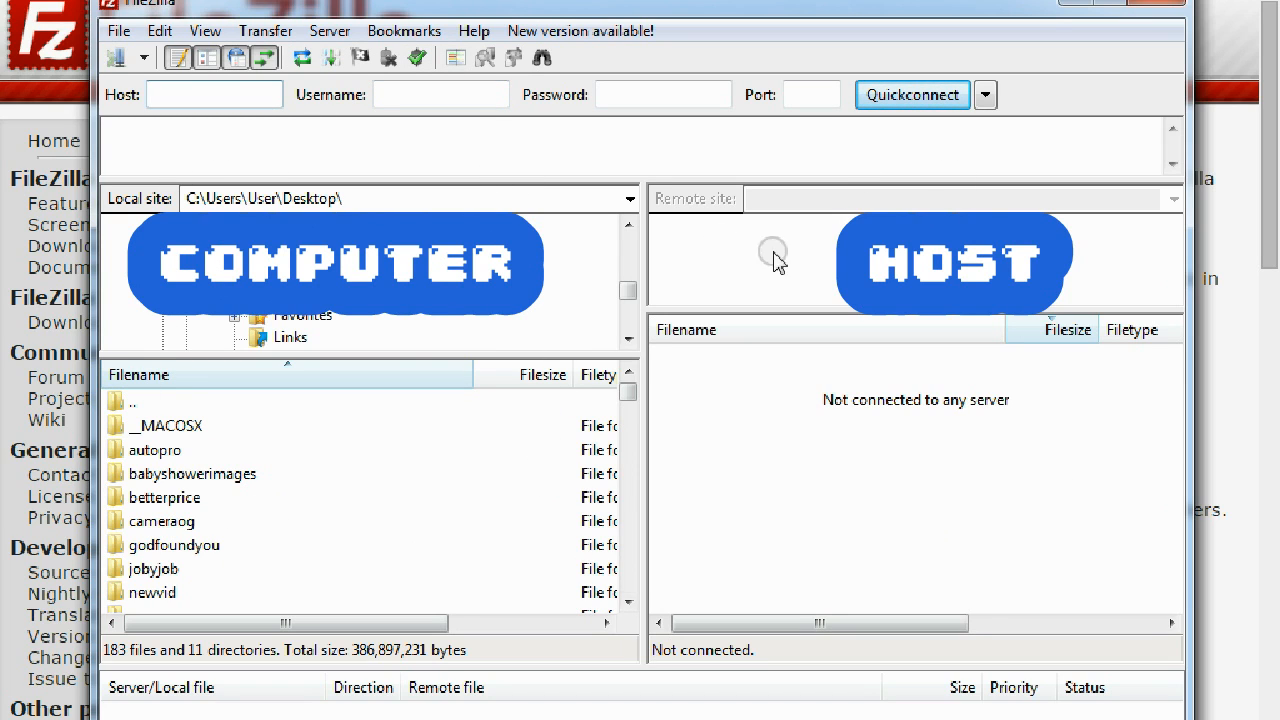
pyautogui.moveTo(1120, 605)
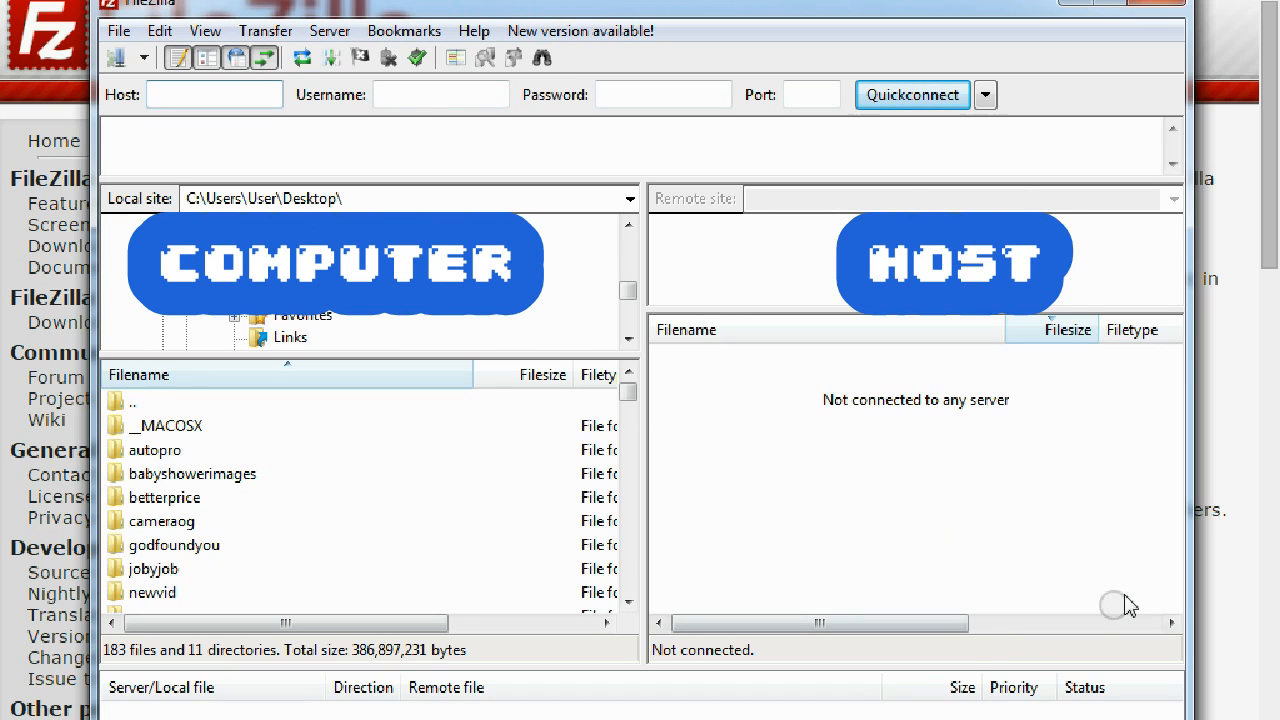
pyautogui.moveTo(843, 197)
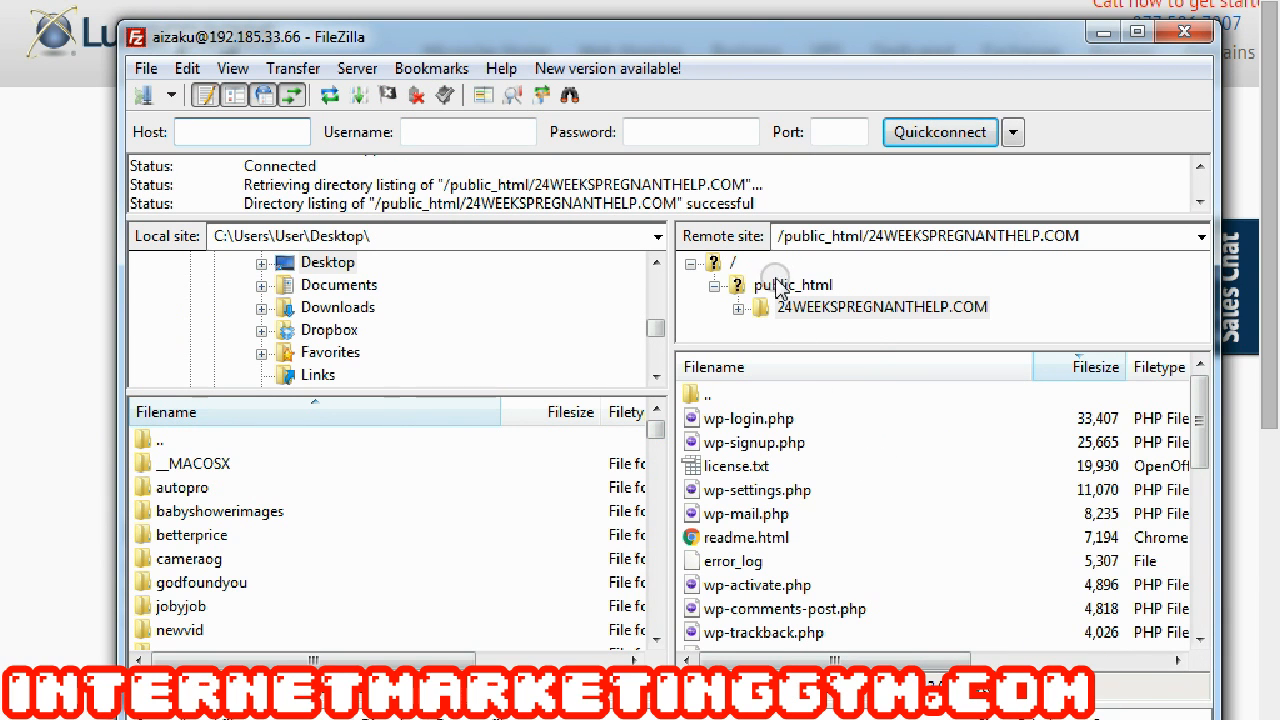
# Step: Browse public_html and the server root, then select the 24WEEKSPREGNANTHELP.COM site folder
pyautogui.click(792, 285)
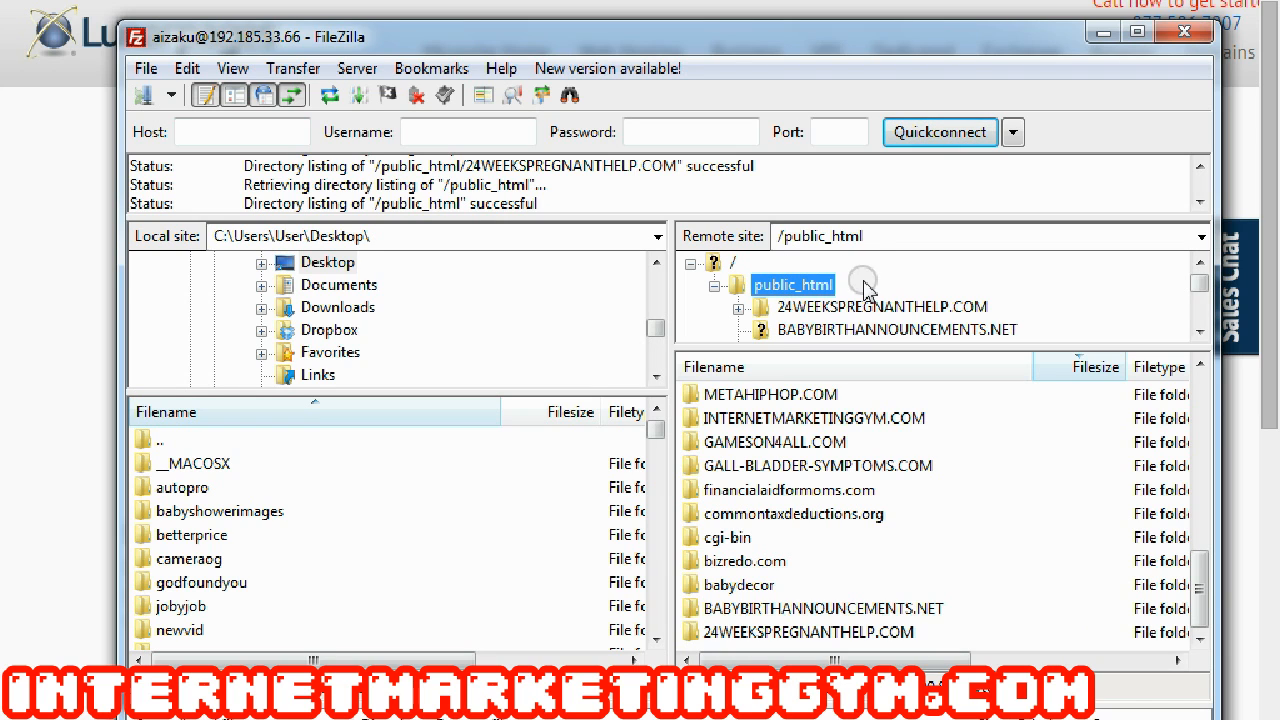
pyautogui.moveTo(745, 277)
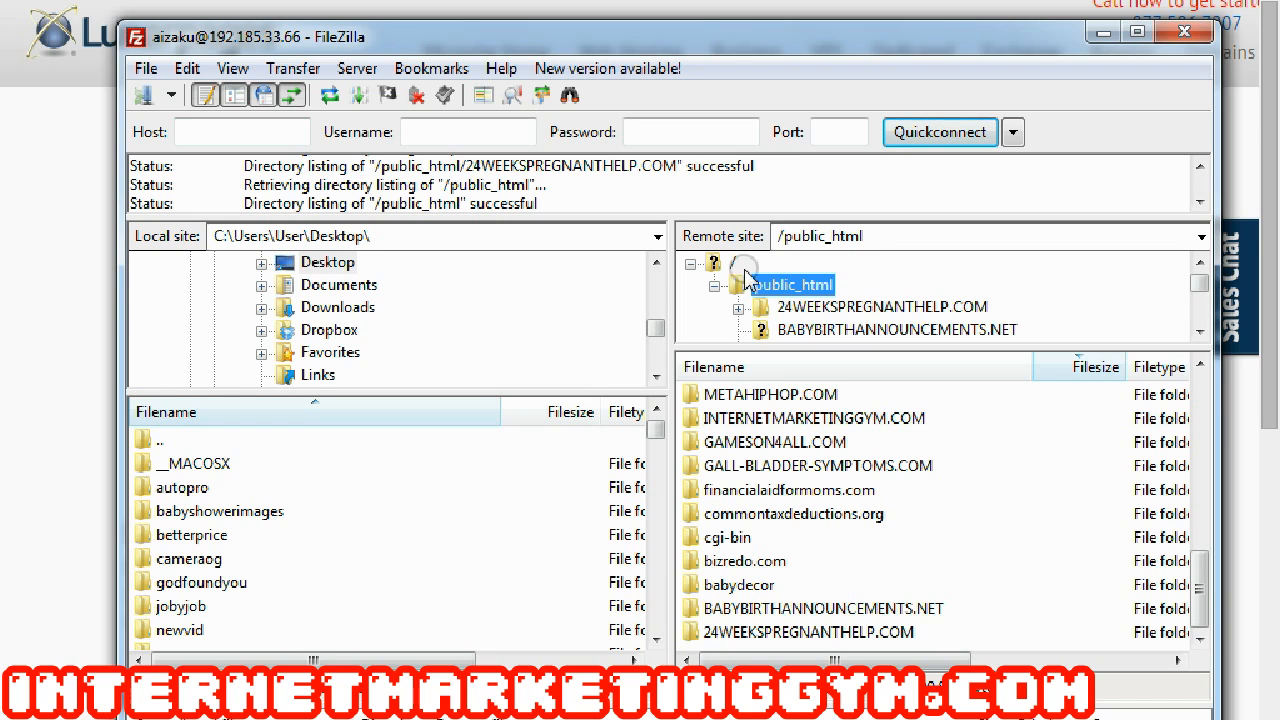
pyautogui.click(733, 262)
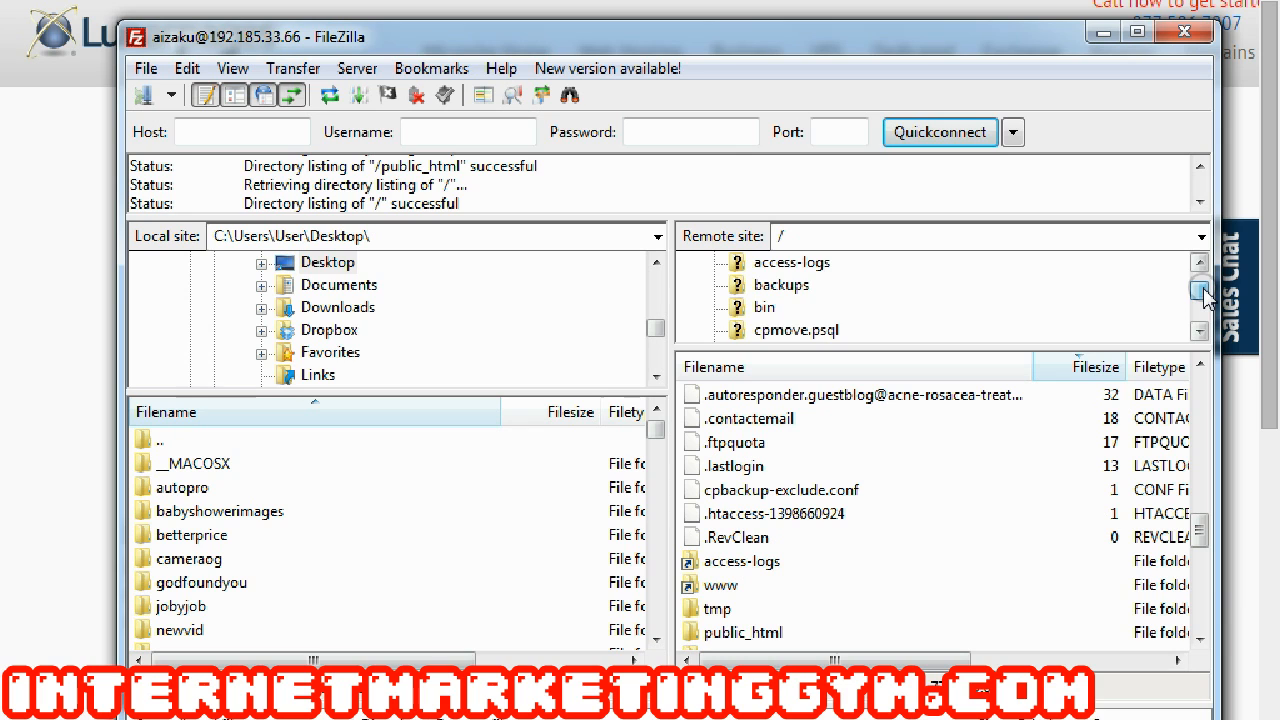
pyautogui.scroll(-3)
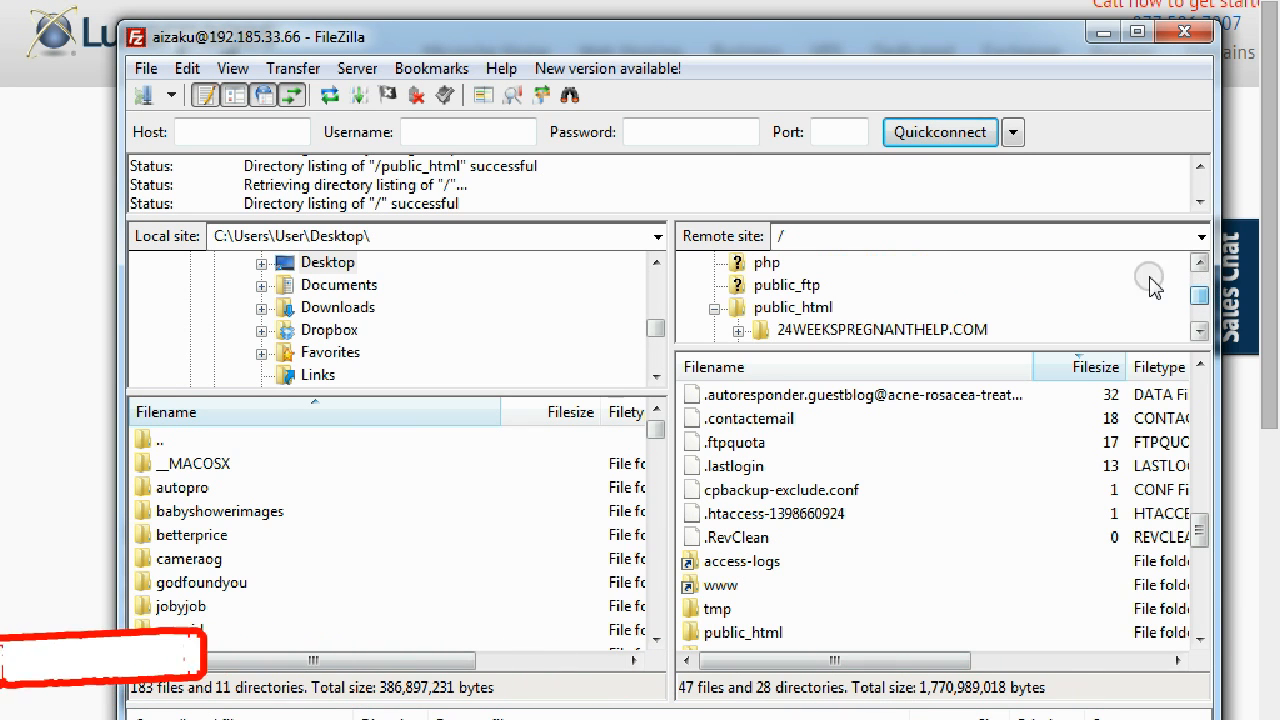
pyautogui.click(793, 307)
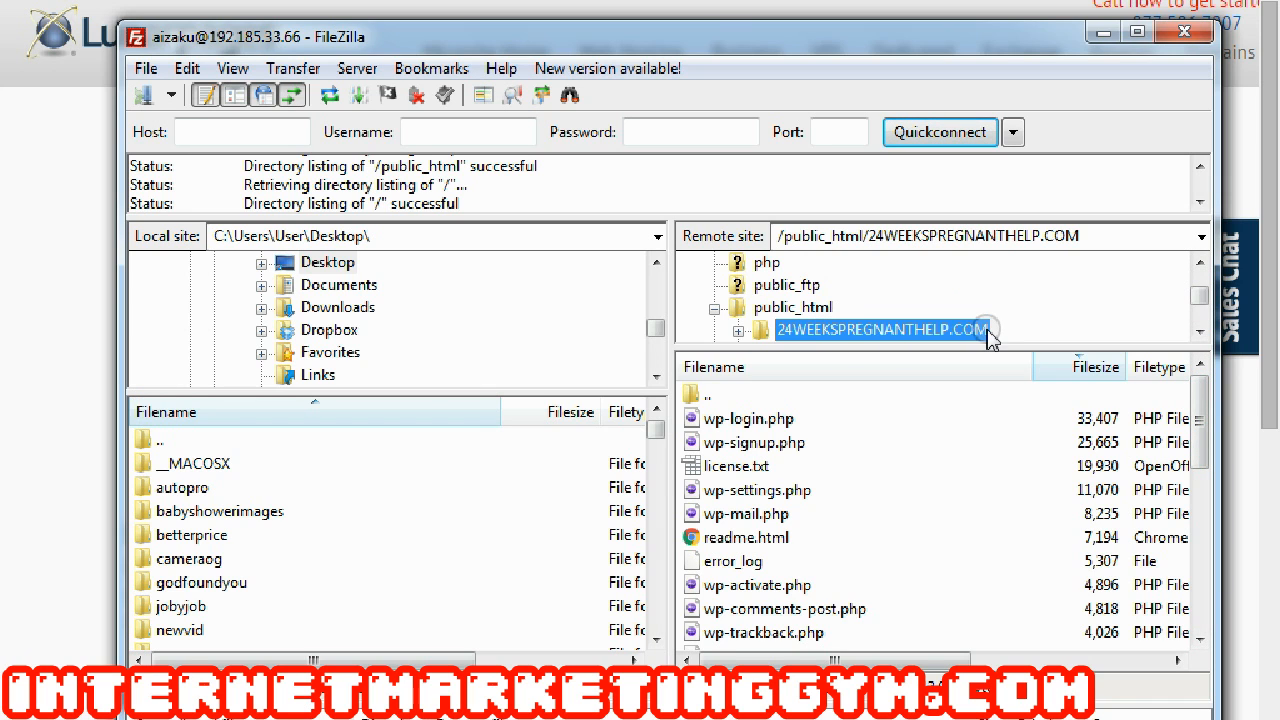
pyautogui.moveTo(527, 390)
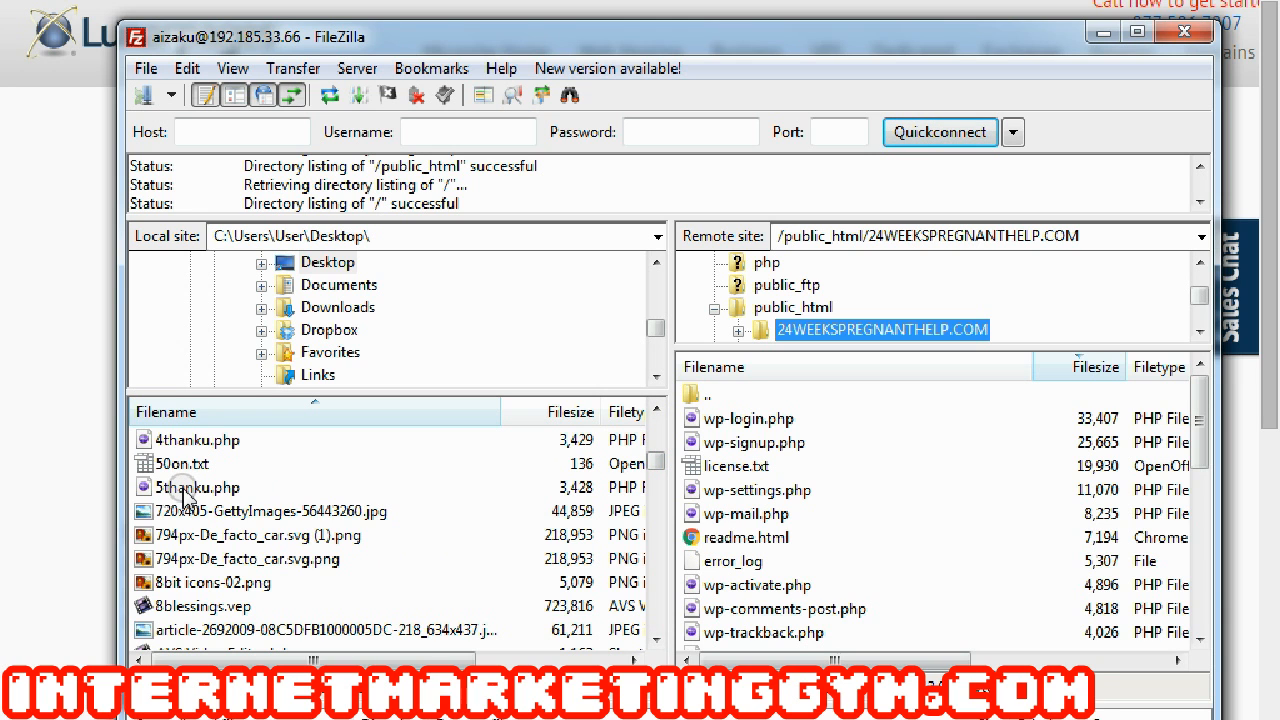
# Step: Select 5thanku.php in the local Desktop file list for upload
pyautogui.click(198, 487)
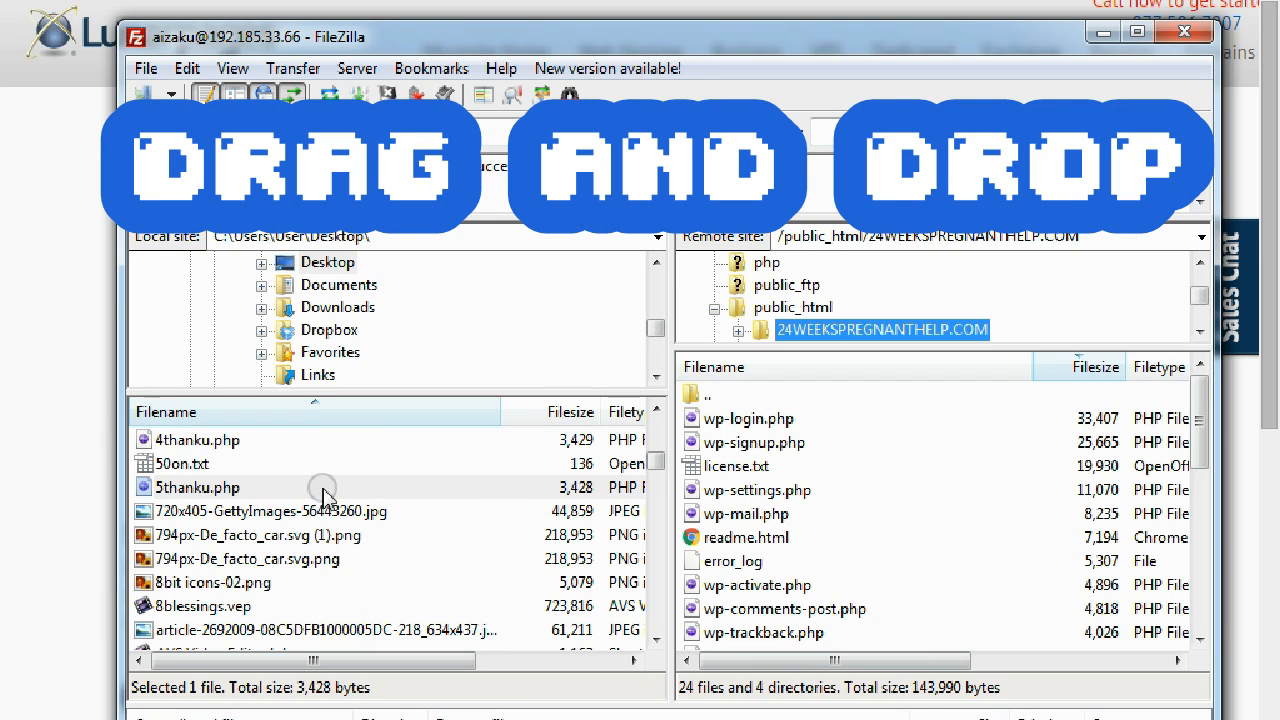
pyautogui.moveTo(778, 520)
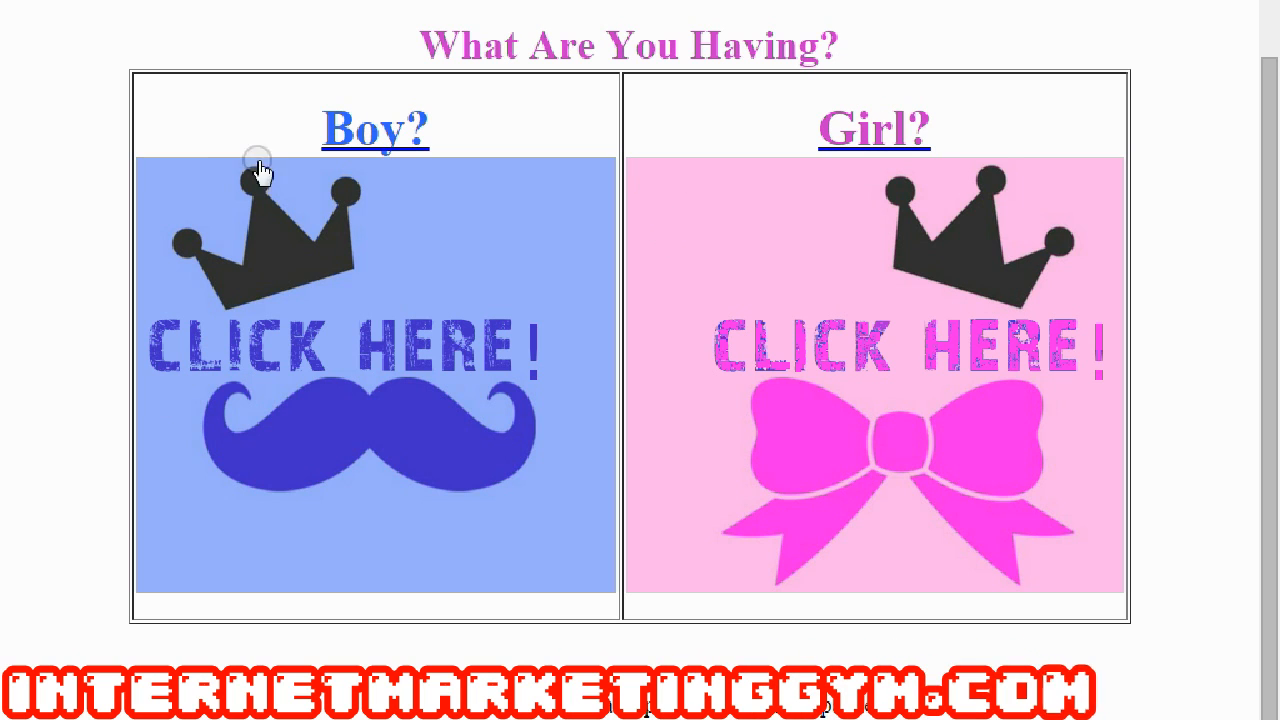
pyautogui.moveTo(322, 338)
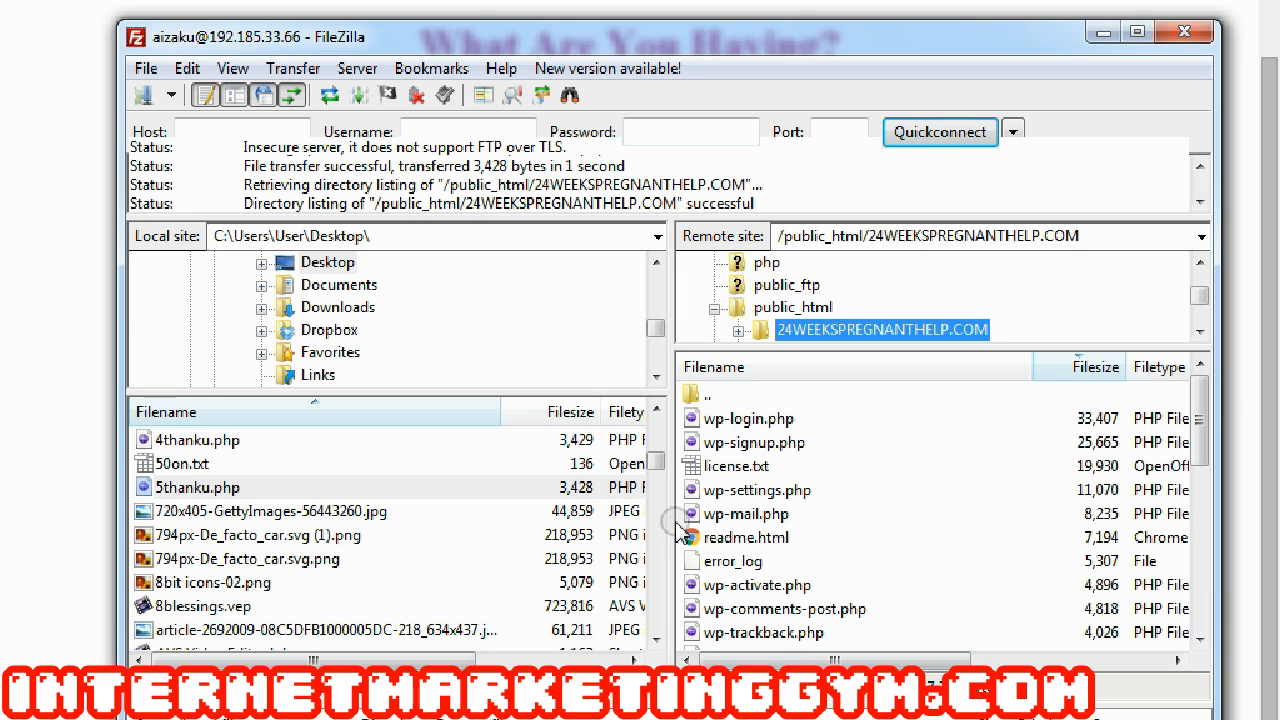
pyautogui.moveTo(780, 425)
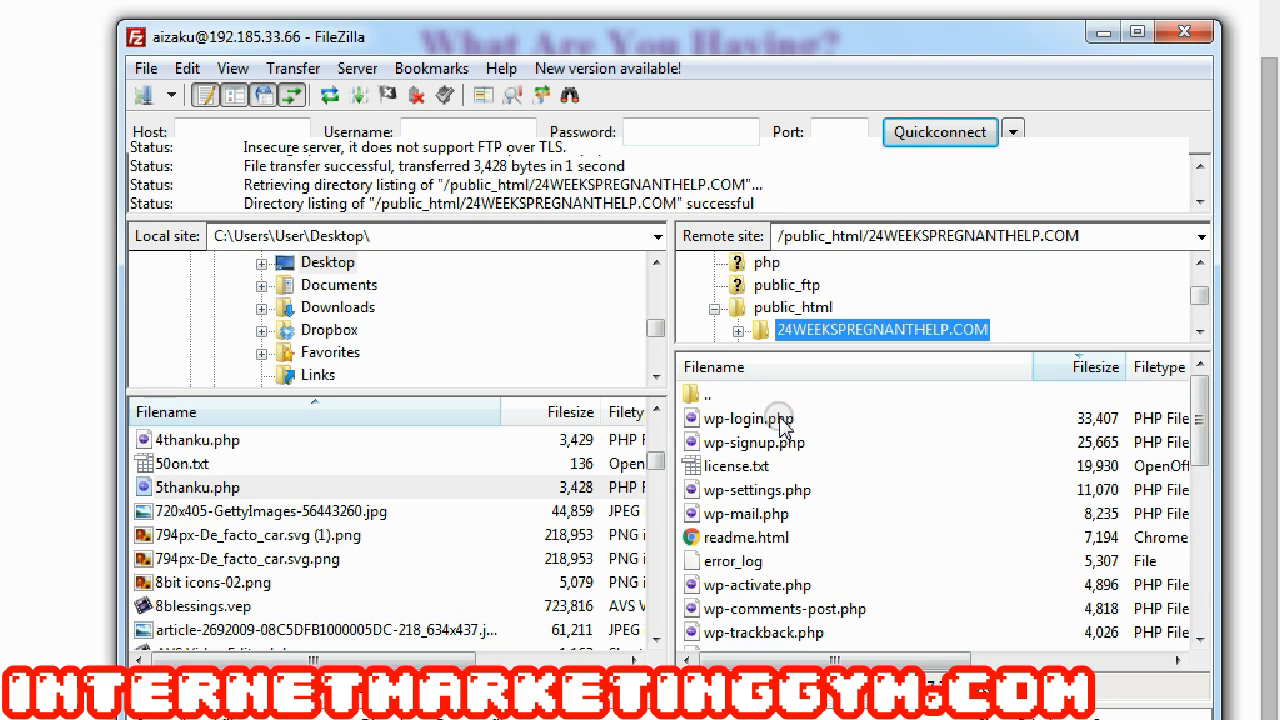
pyautogui.moveTo(388, 35)
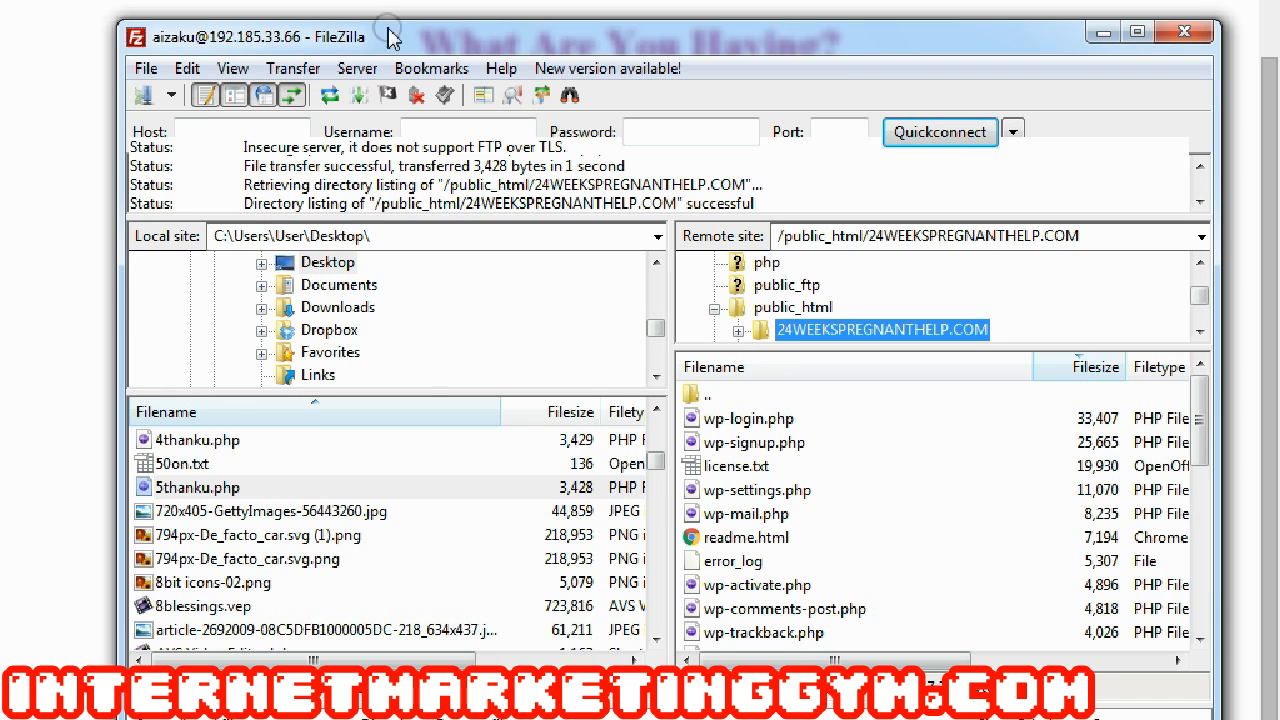